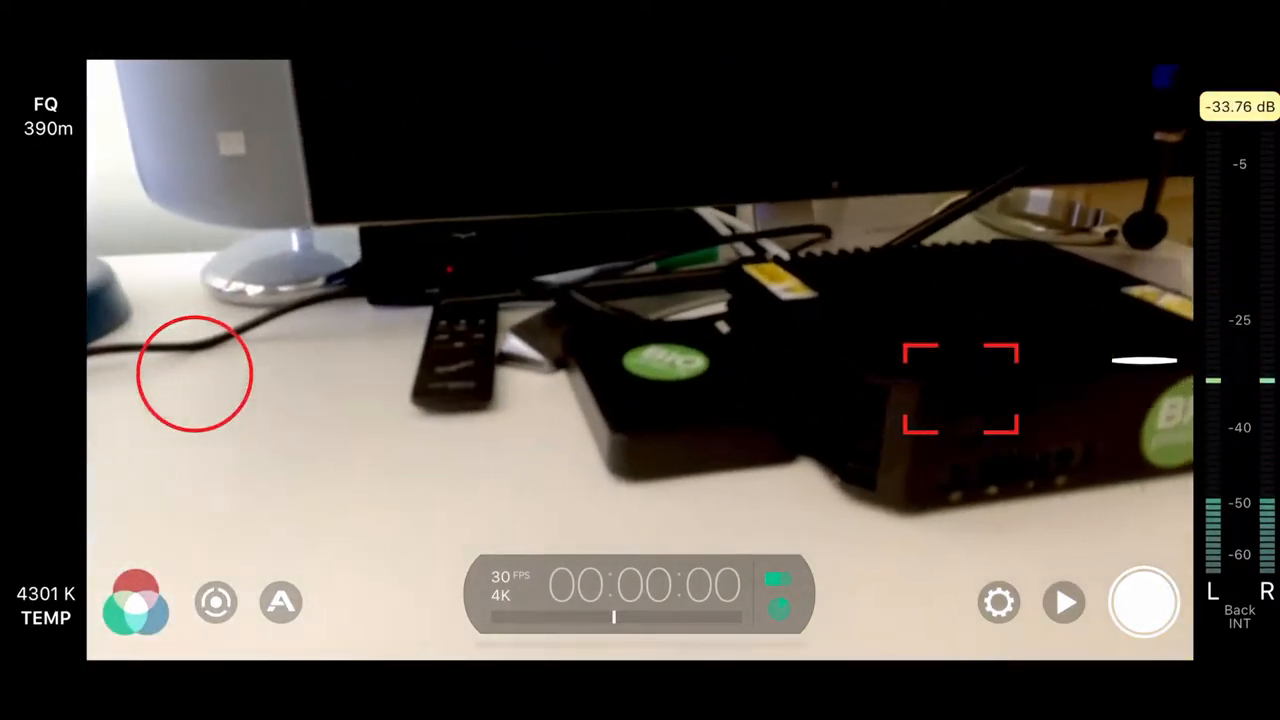
- Open the white balance panel, showing auto white balance at about 5022K
click(136, 614)
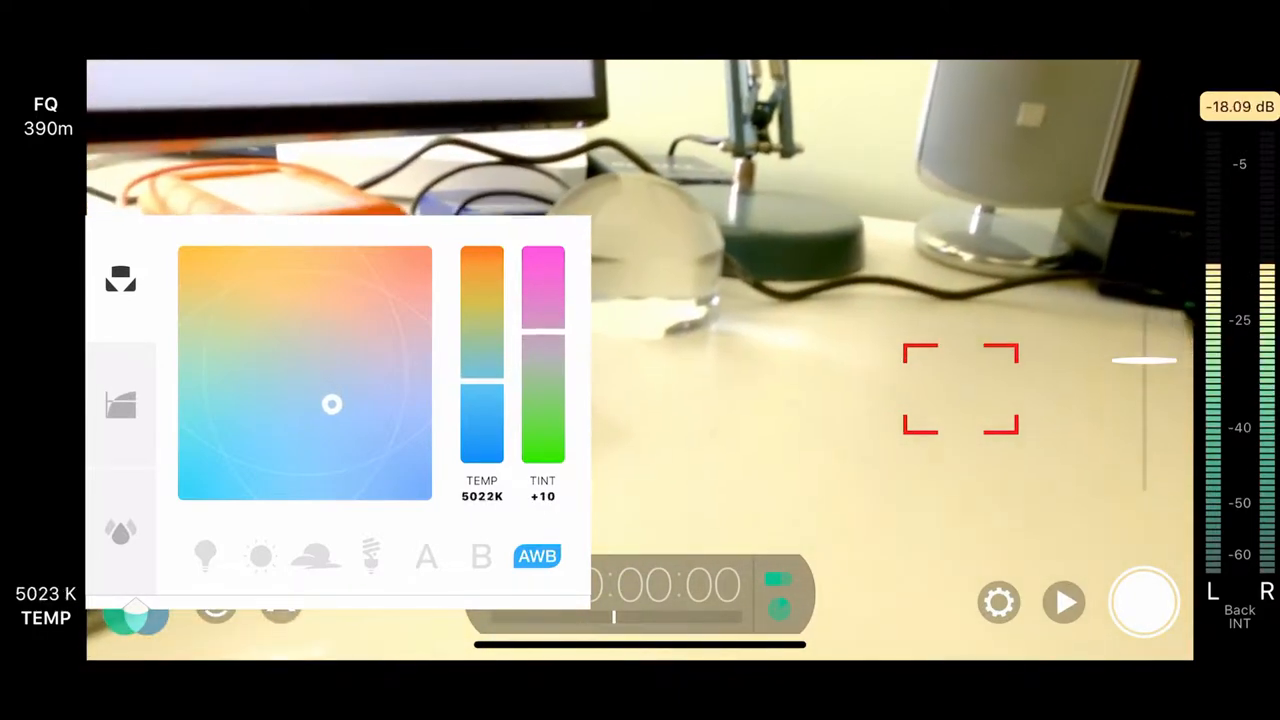
- Drag the colour-square point until white balance settles near 4605K with tint +19
drag(331, 404, 374, 412)
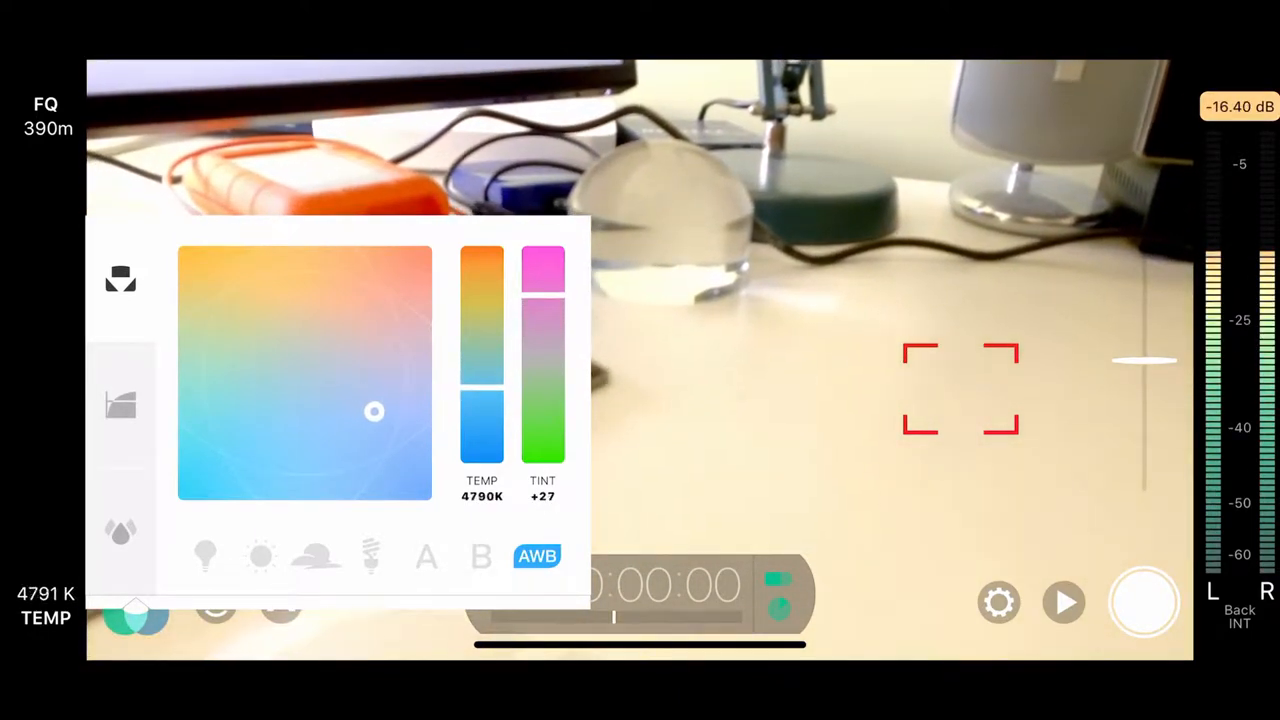
drag(374, 411, 301, 390)
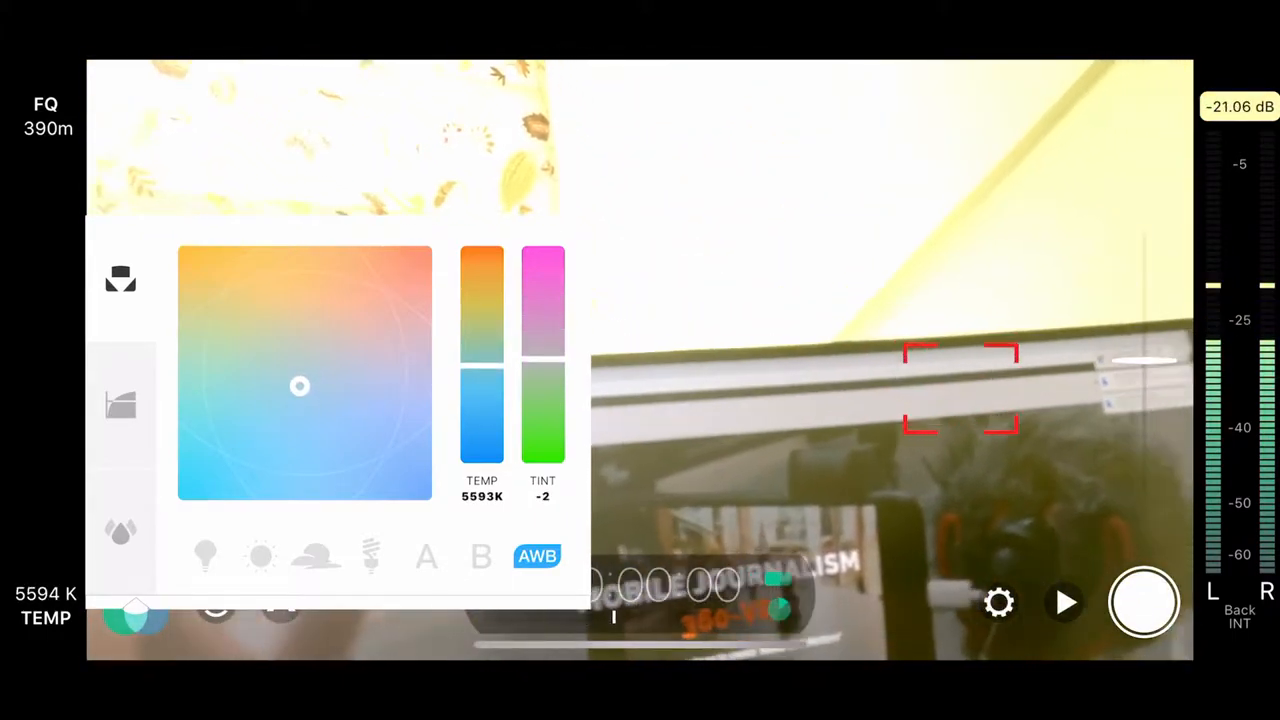
drag(299, 387, 361, 417)
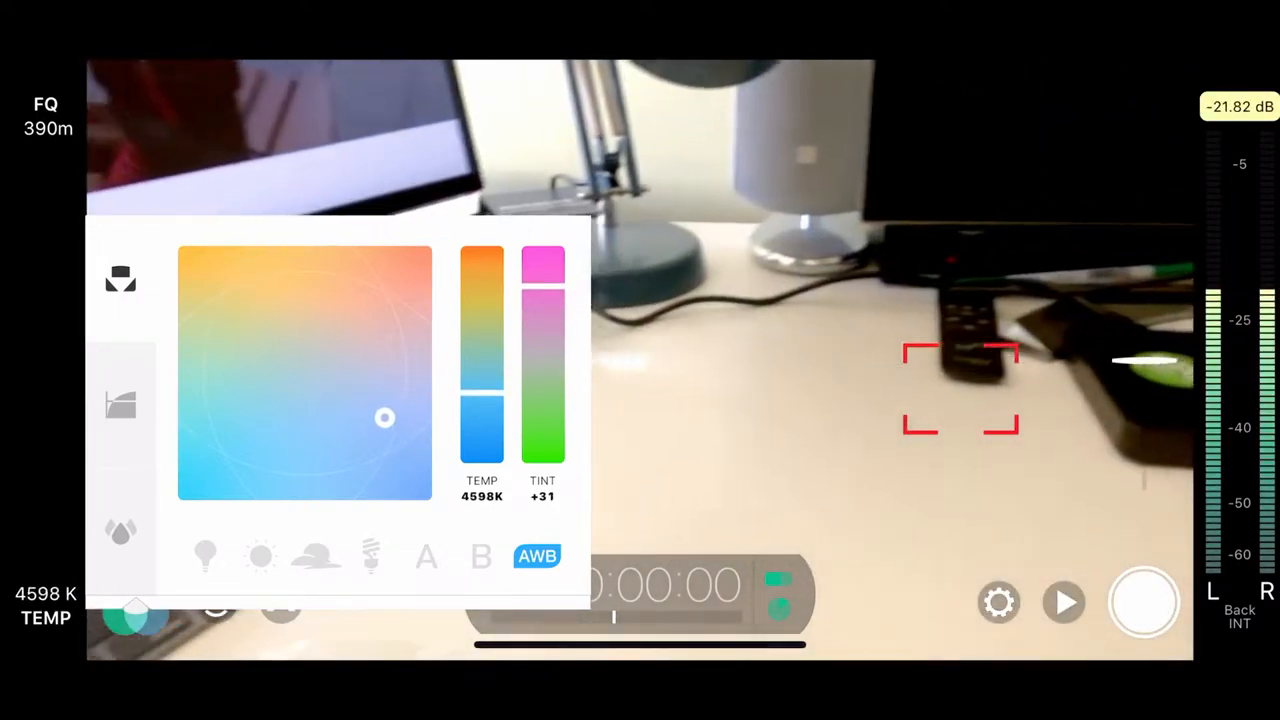
drag(385, 418, 310, 381)
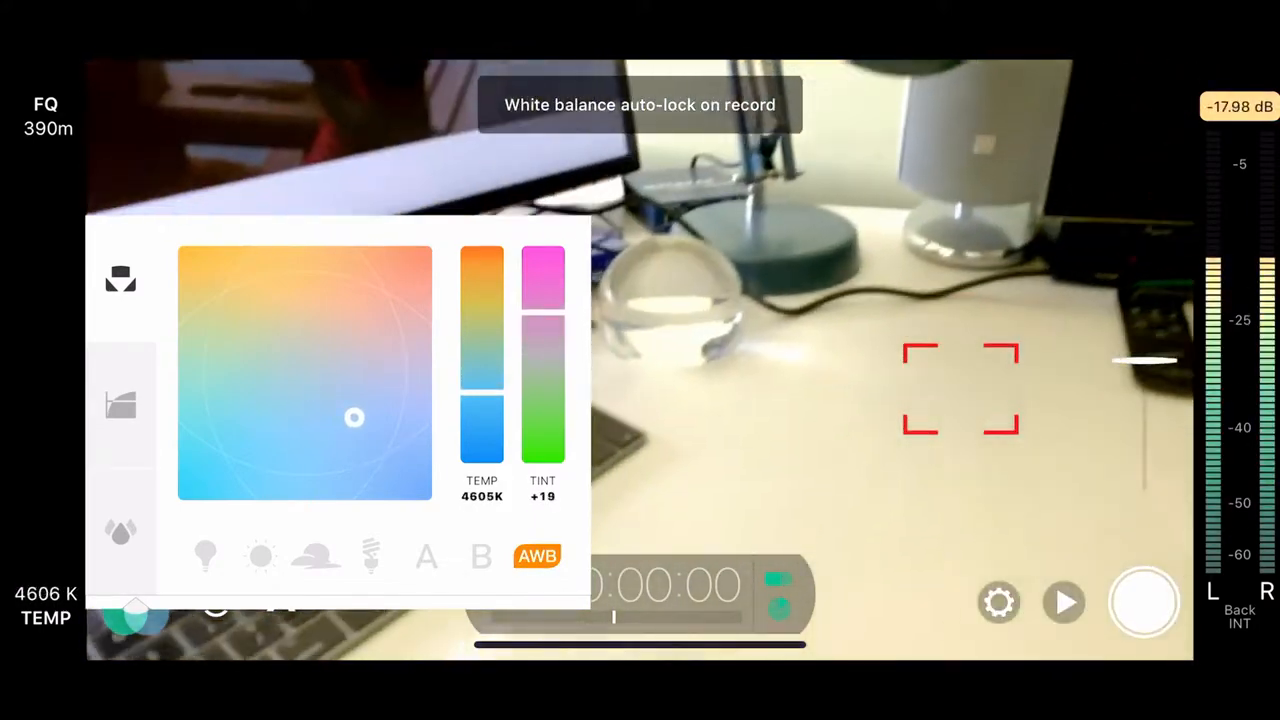
drag(354, 417, 376, 417)
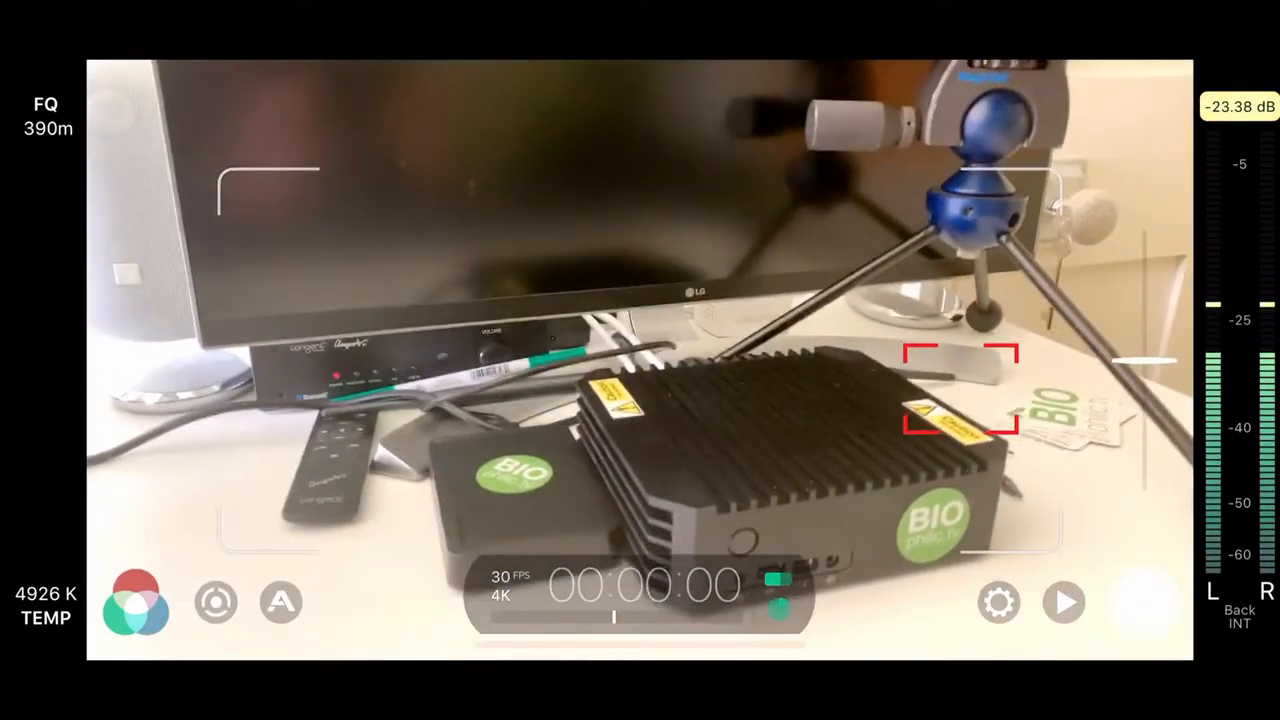
- Bring up the settings menu to start enabling the rule-of-thirds grid guide
click(996, 602)
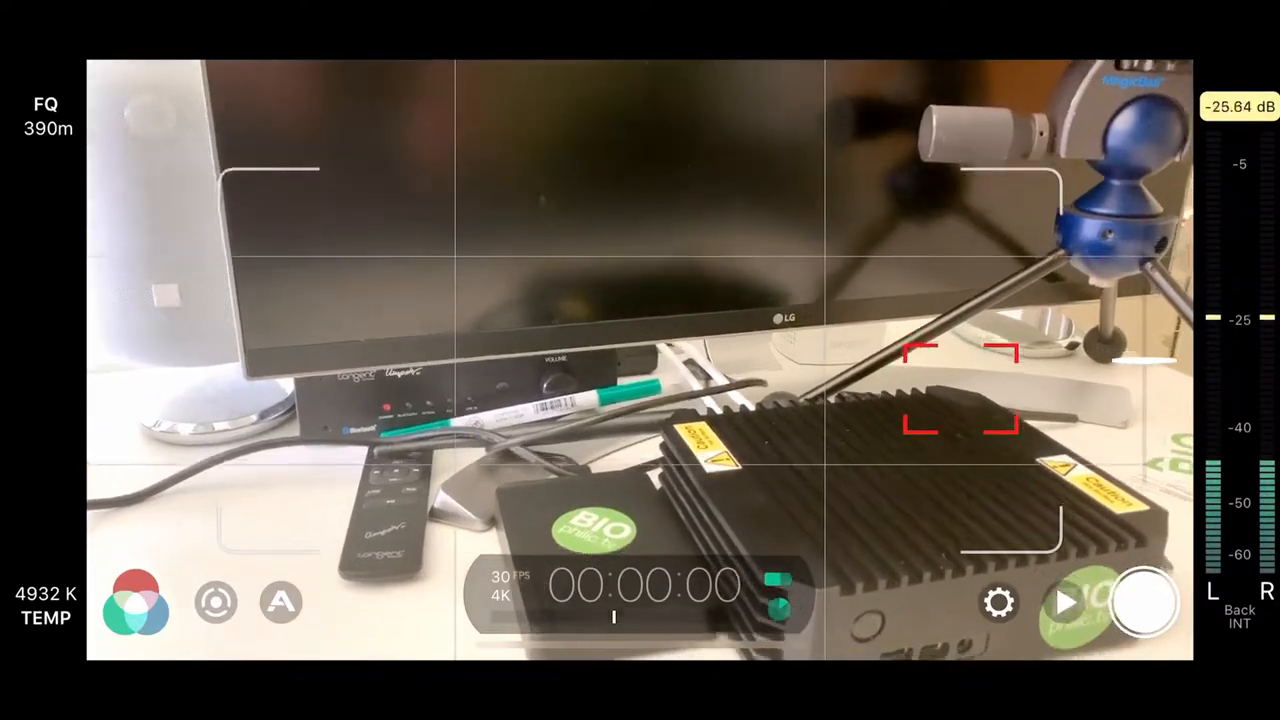
- Change the 4K 2160p encoding from FiLMiC Quality to FiLMiC Extreme in Resolution settings
click(999, 603)
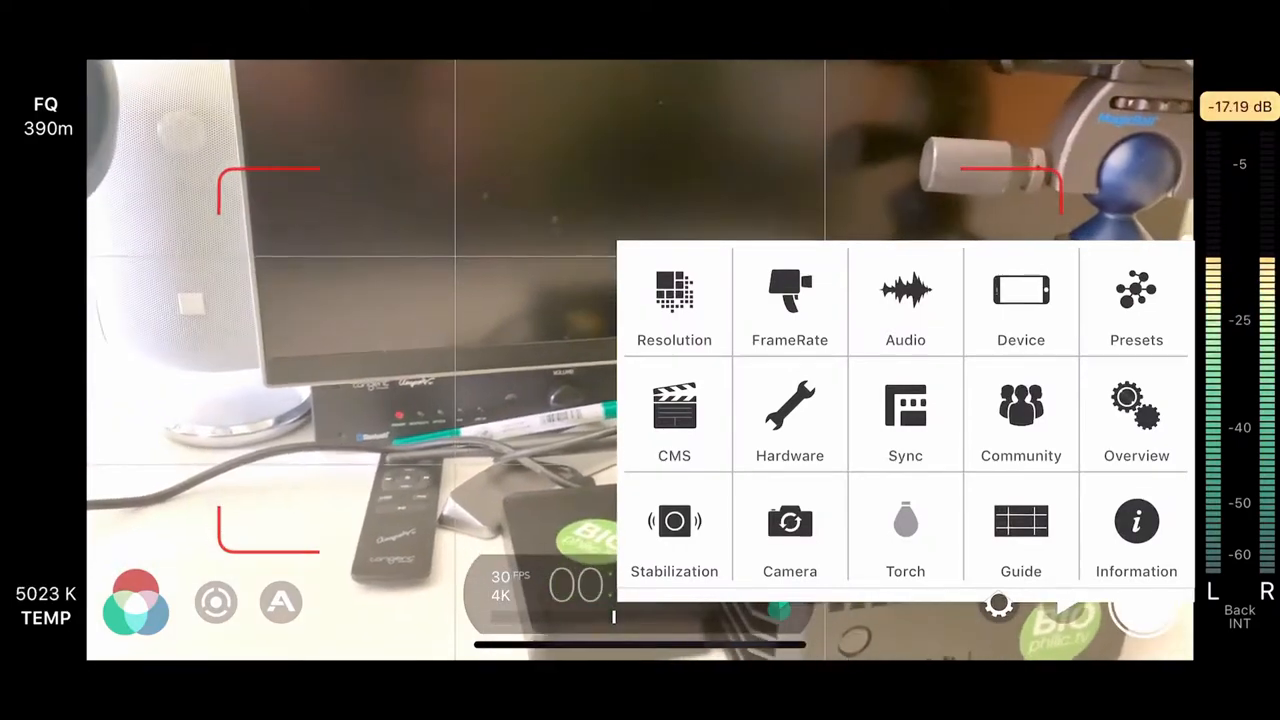
click(674, 300)
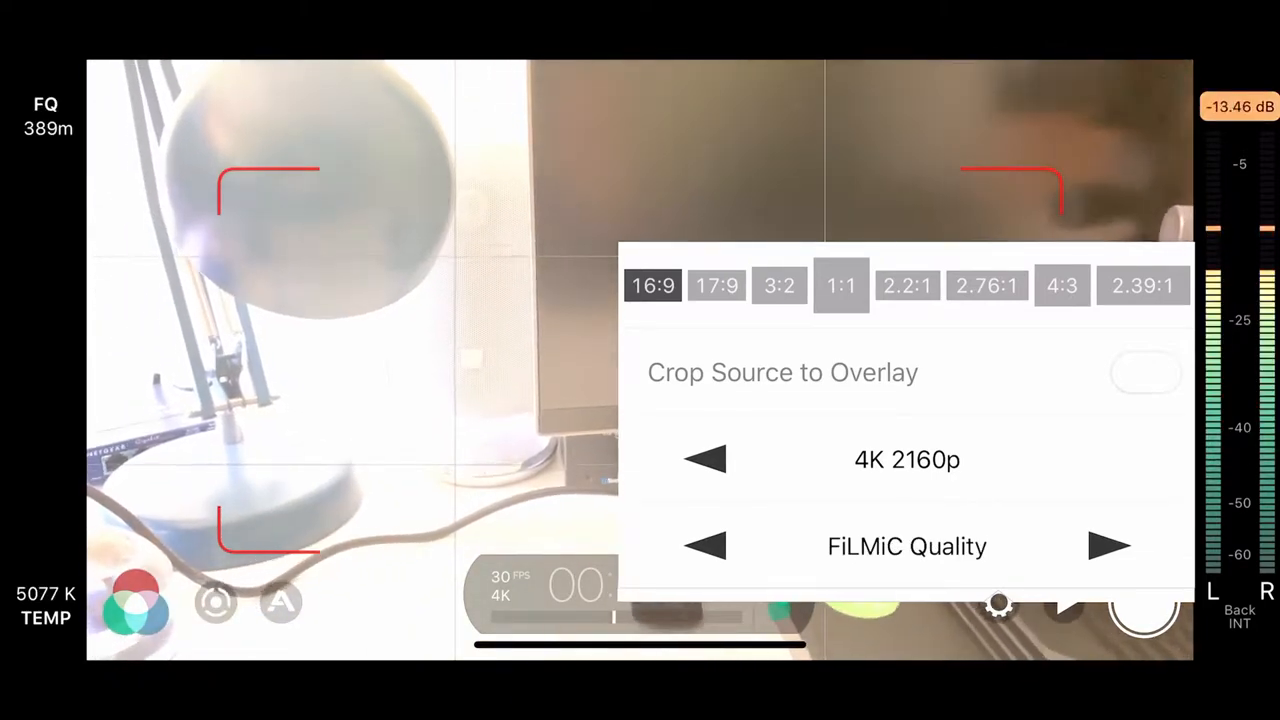
click(1108, 541)
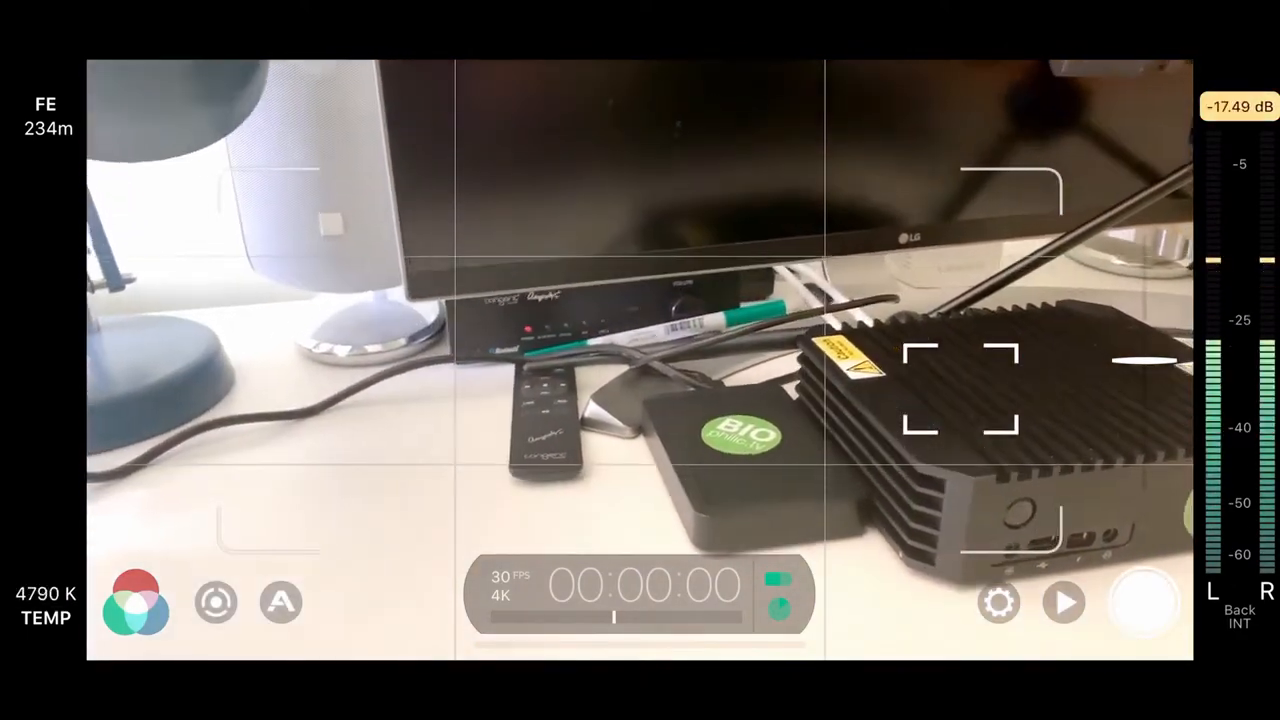
- Crop the source to a 2.39:1 overlay, then view FrameRate options at 30 fps
click(998, 601)
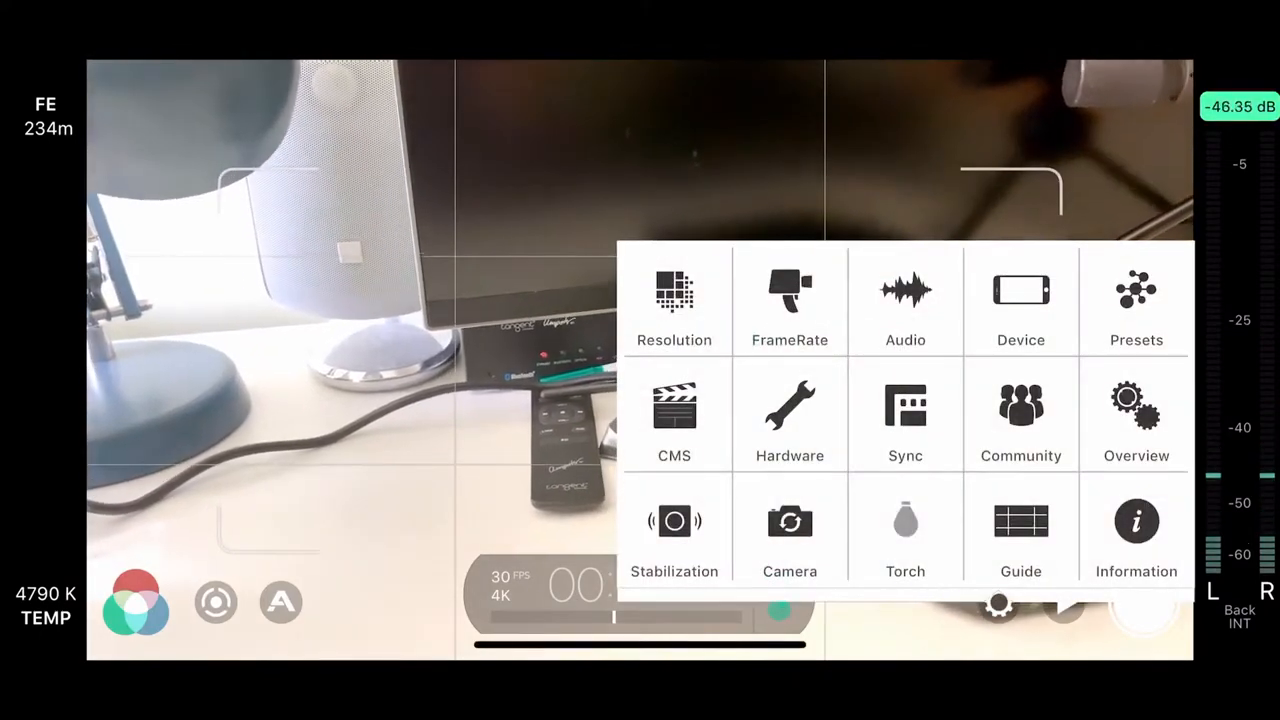
click(674, 290)
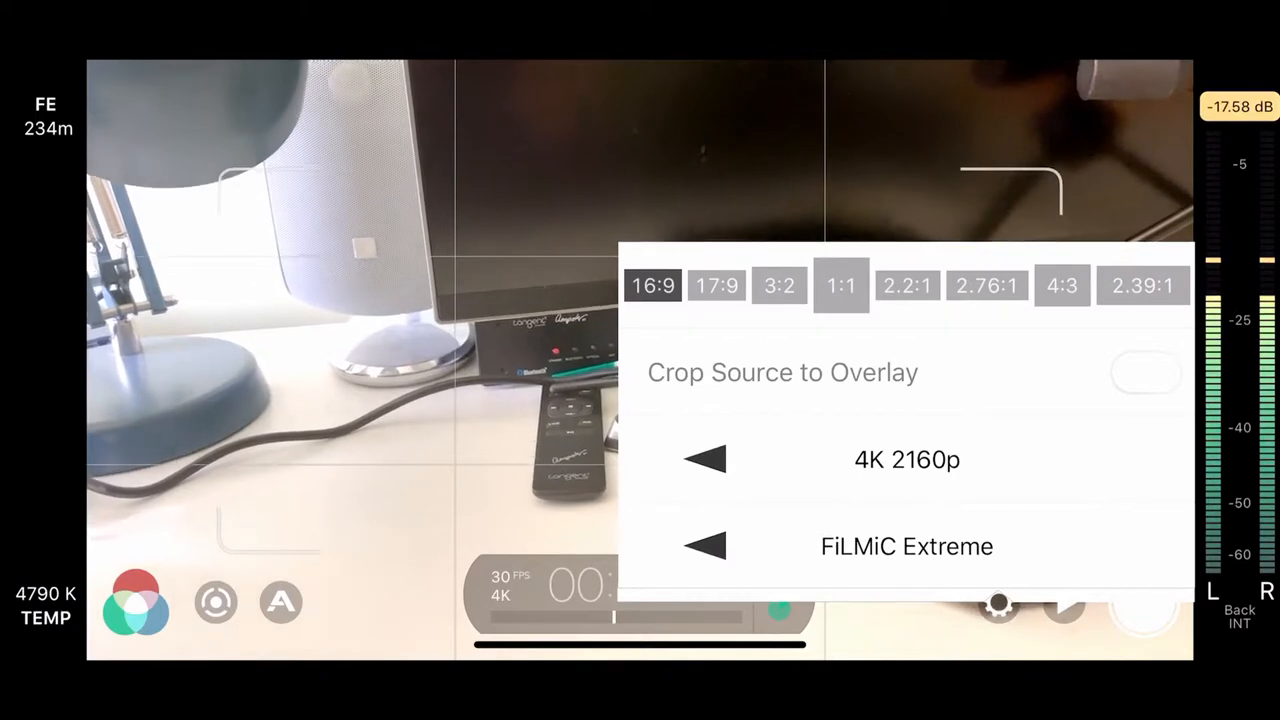
click(1142, 372)
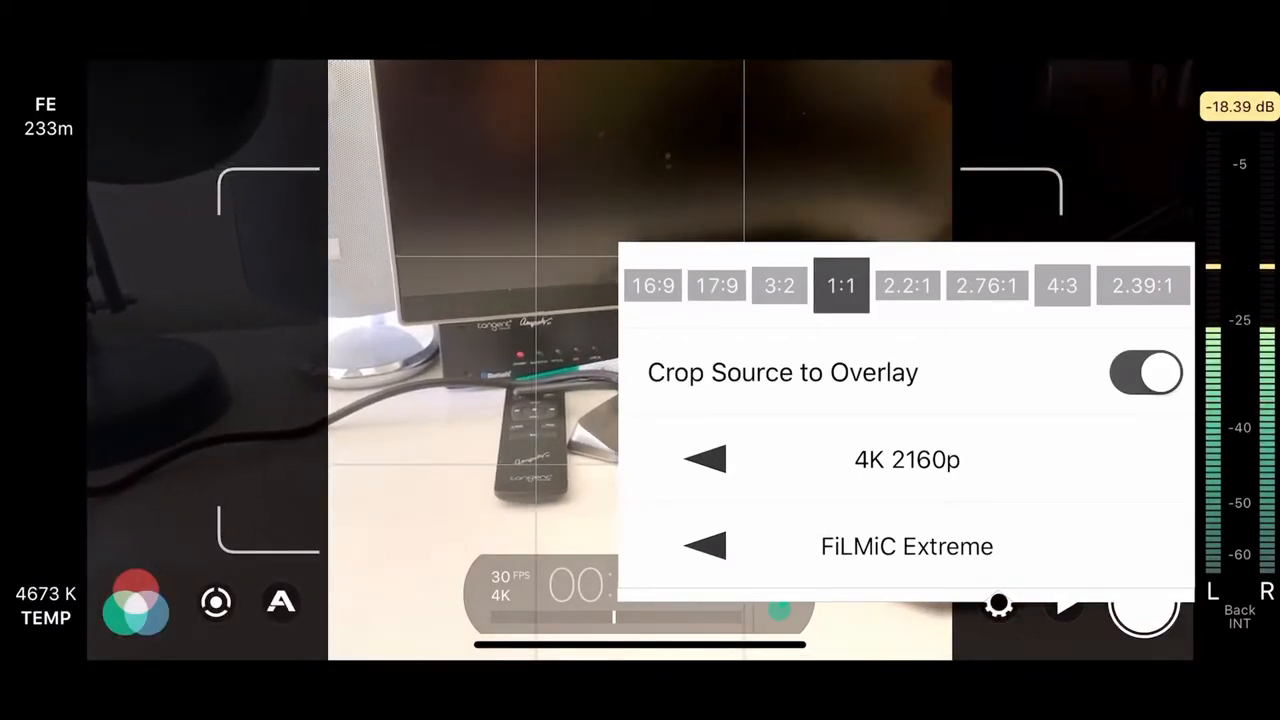
click(1141, 285)
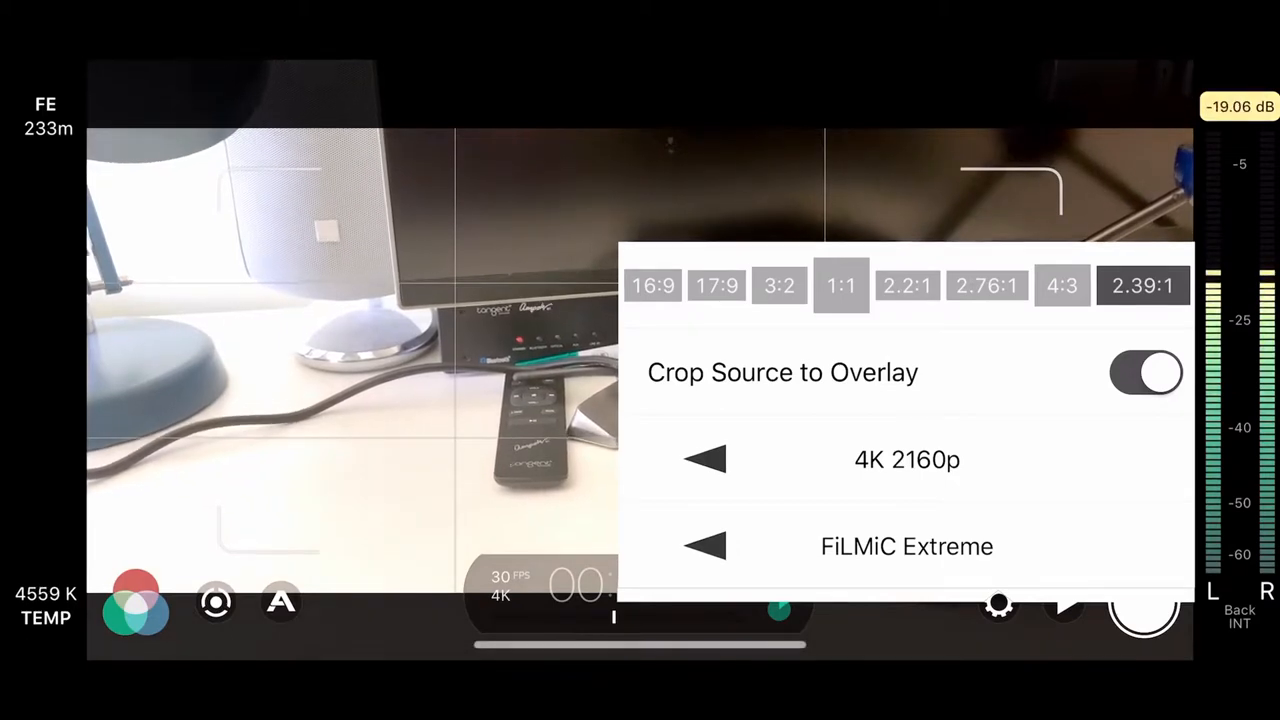
click(1061, 285)
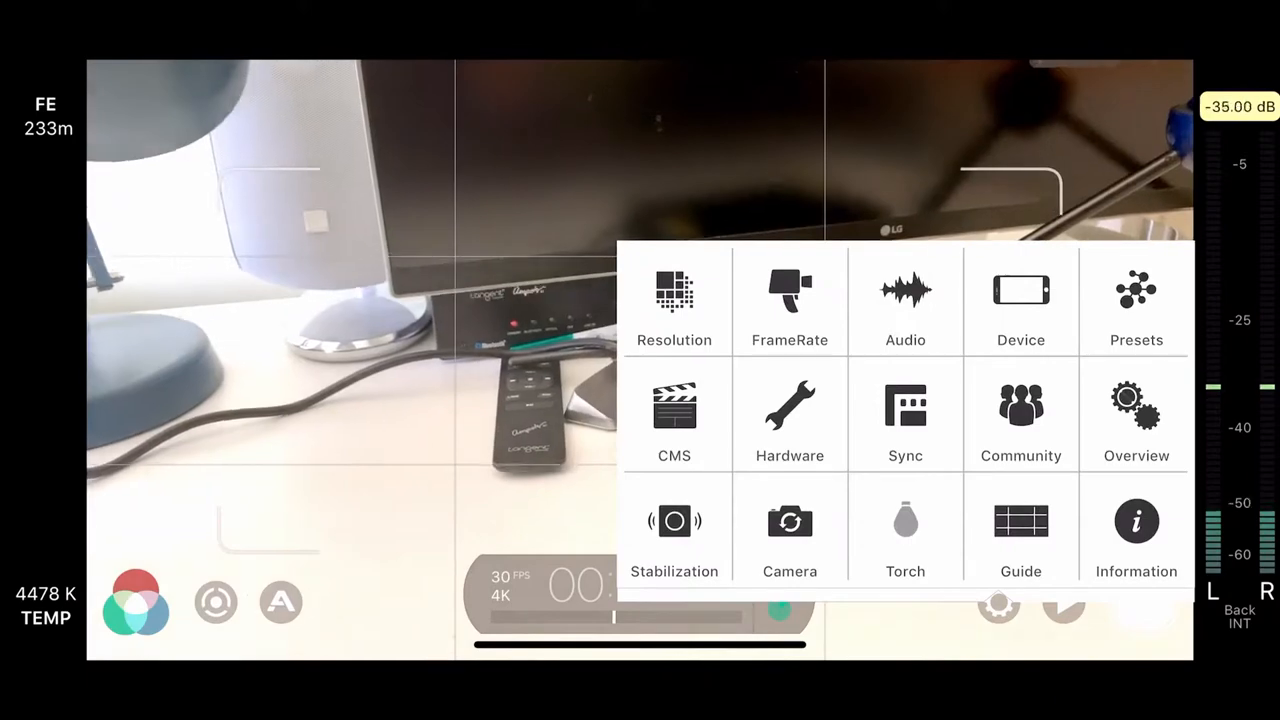
click(789, 300)
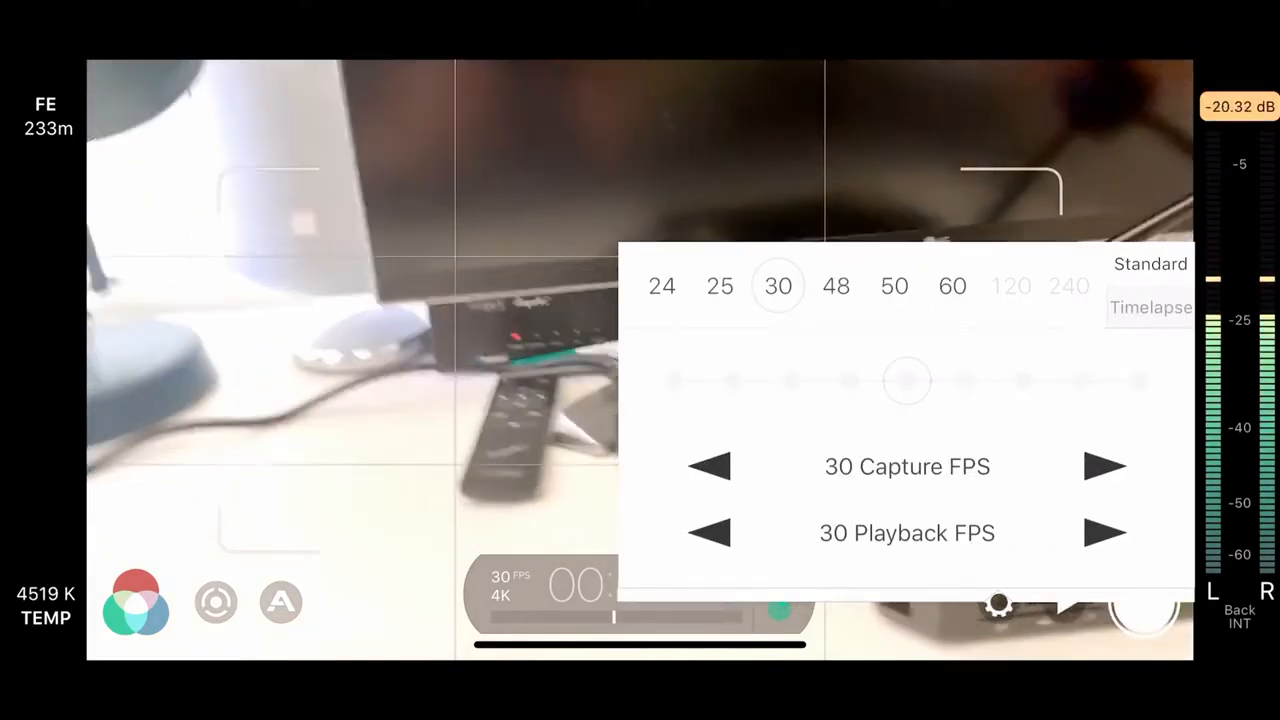